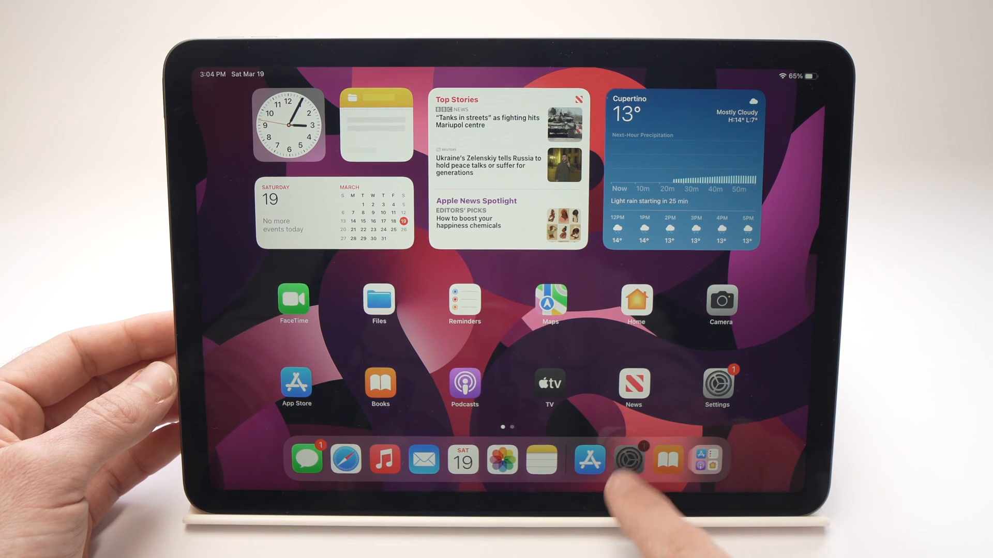
- From the Home Screen, go into Settings and bring up the Accessibility page
click(629, 457)
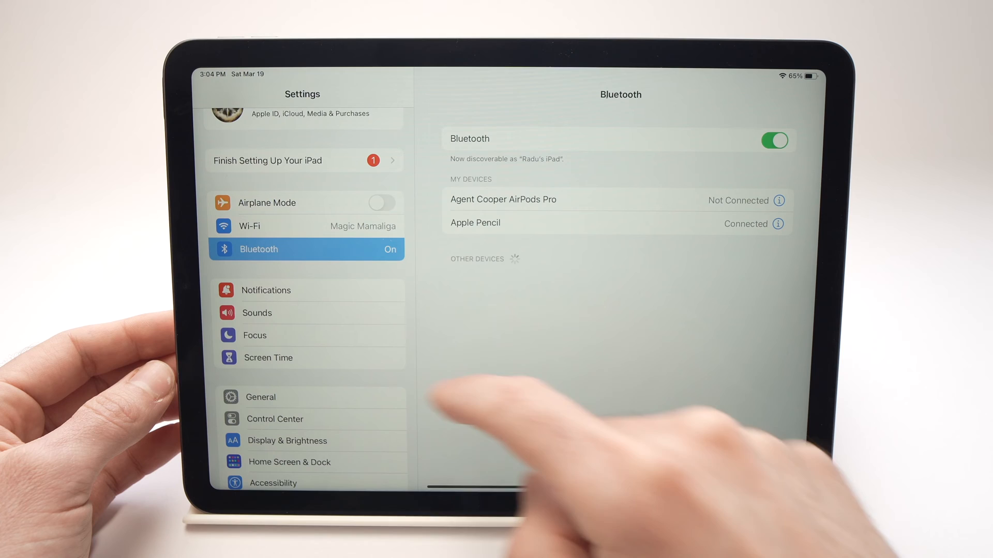
scroll(down, 3)
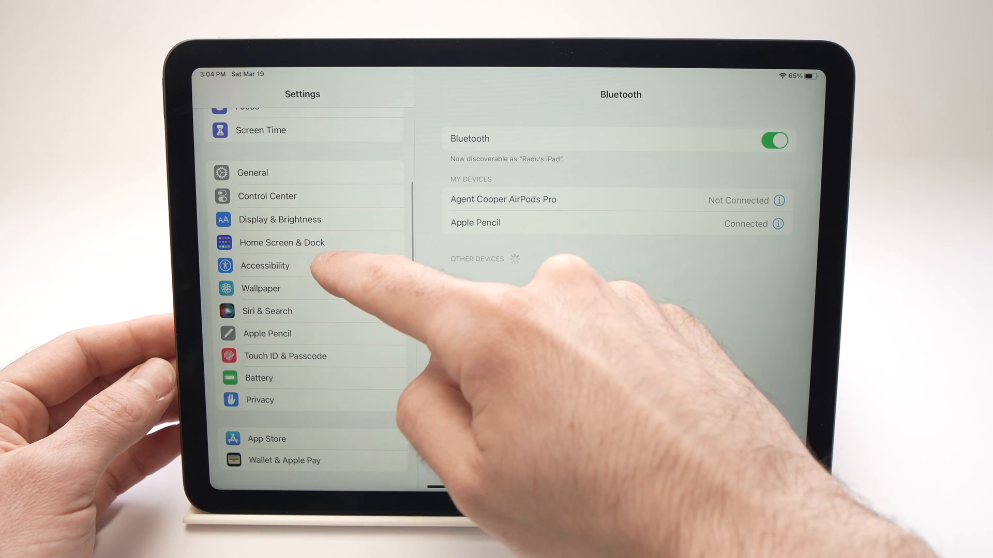
click(264, 266)
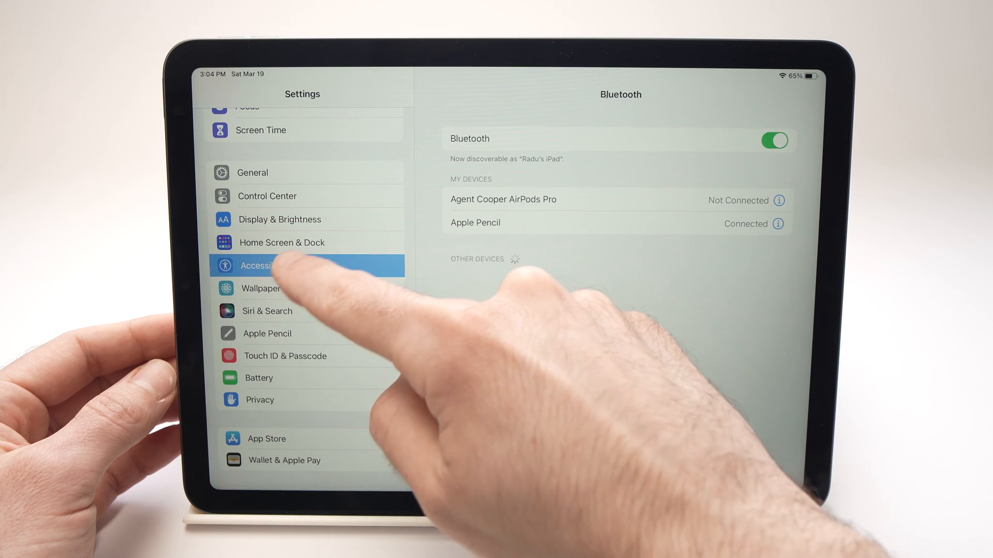
click(265, 266)
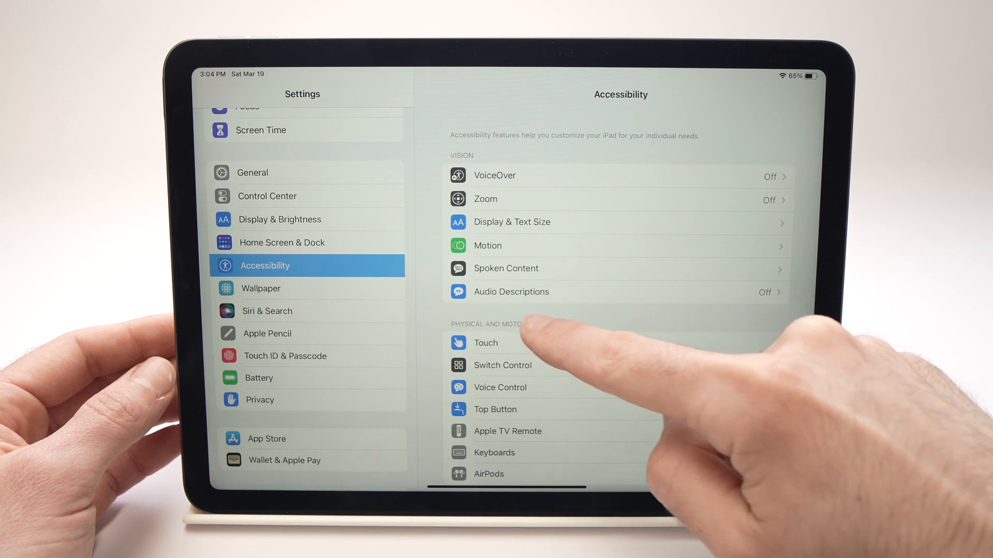
- Under Touch, reach the AssistiveTouch page and switch AssistiveTouch on
click(485, 342)
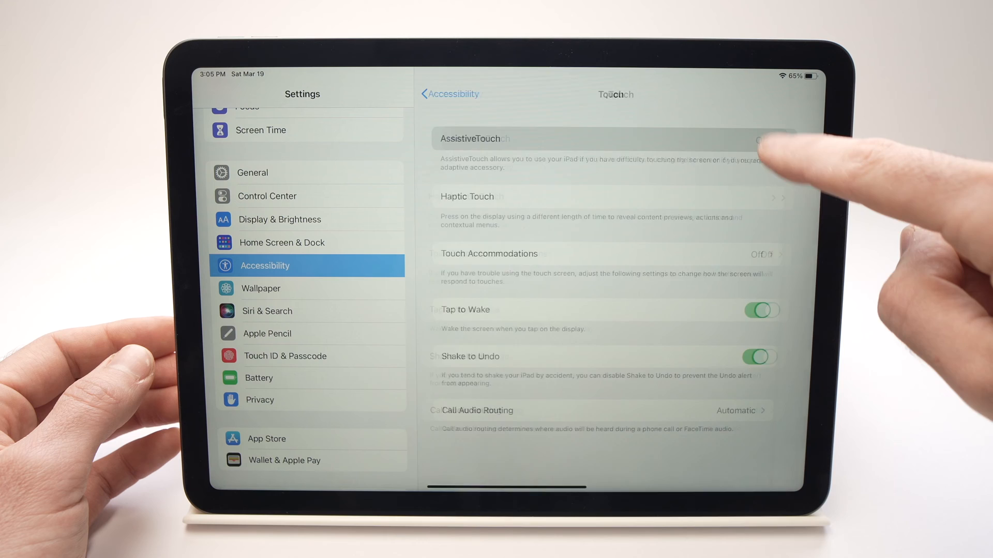
click(473, 138)
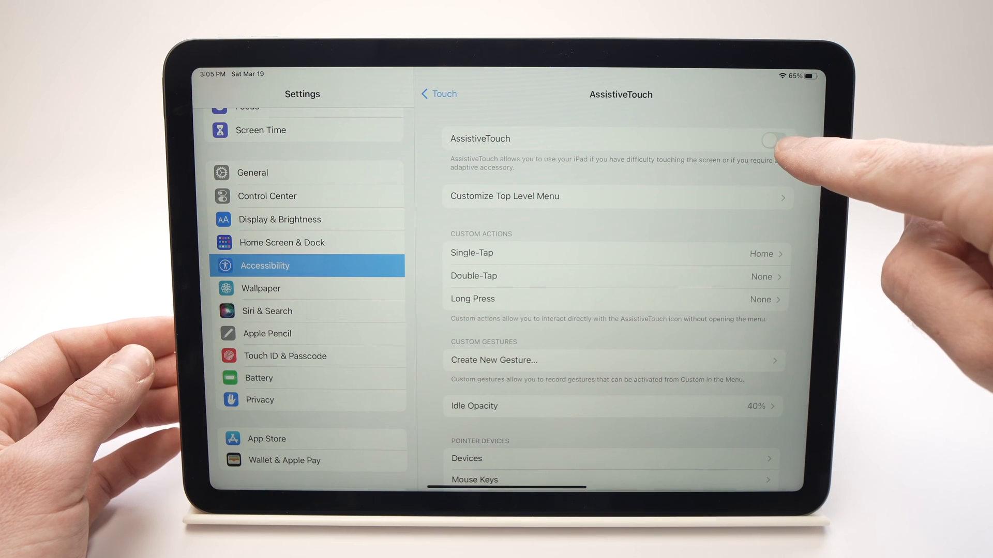
click(774, 139)
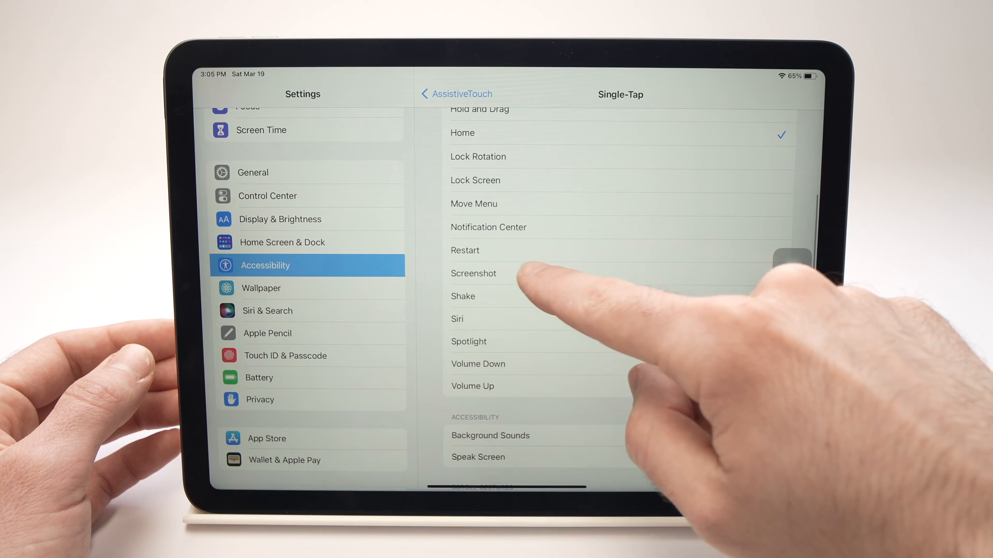
- Make Screenshot the Single-Tap action instead of Home, then return to the Home Screen
click(473, 273)
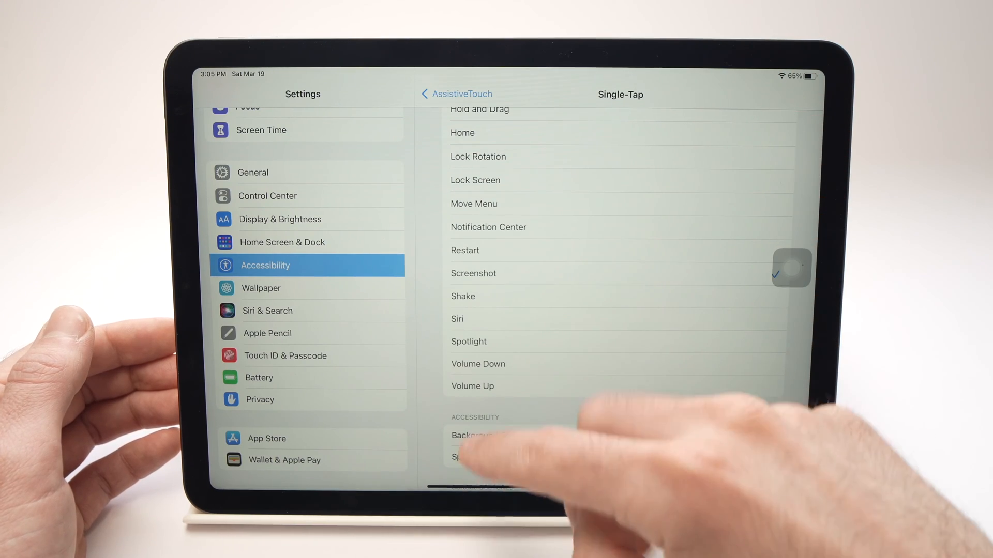
click(791, 267)
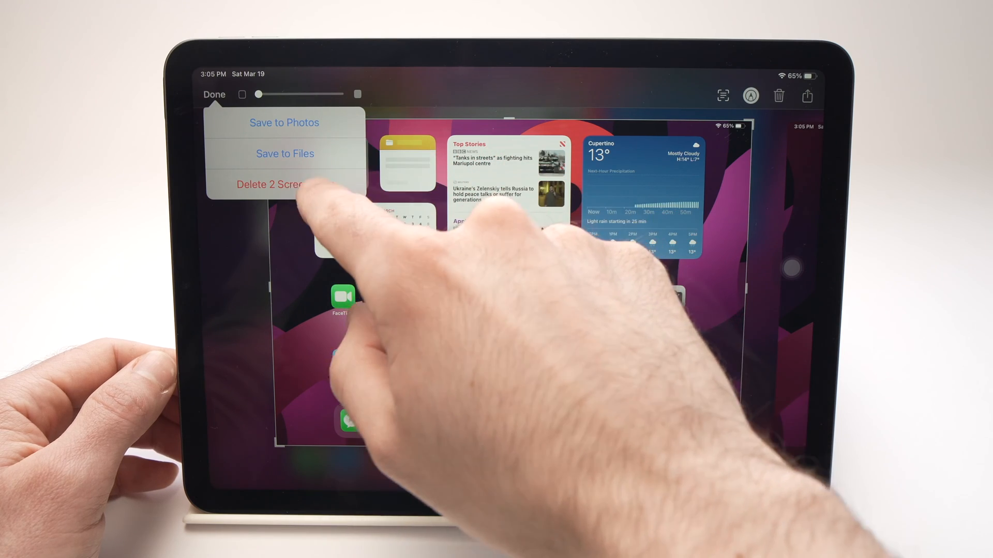
- Discard the two screenshots captured with the floating button via Delete 2 Screenshots
click(273, 185)
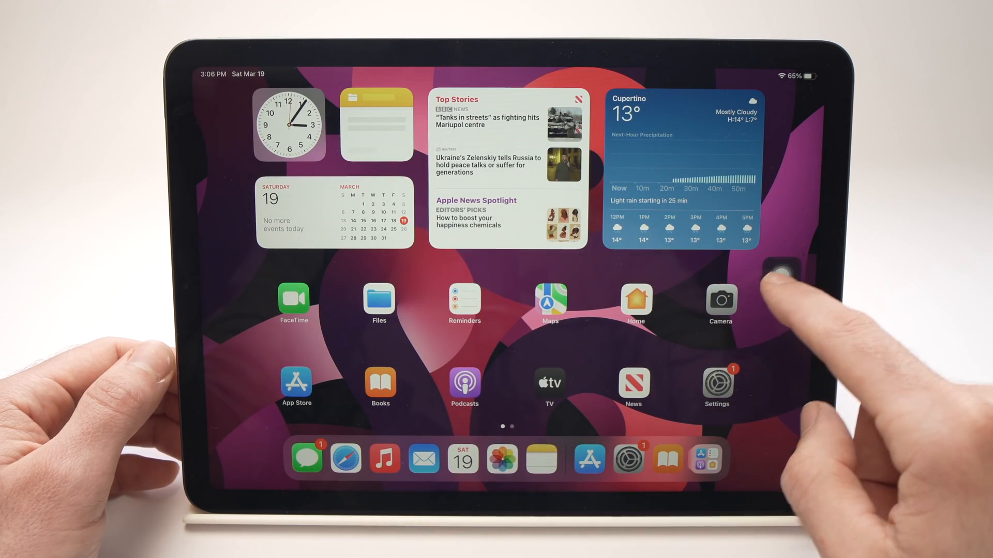